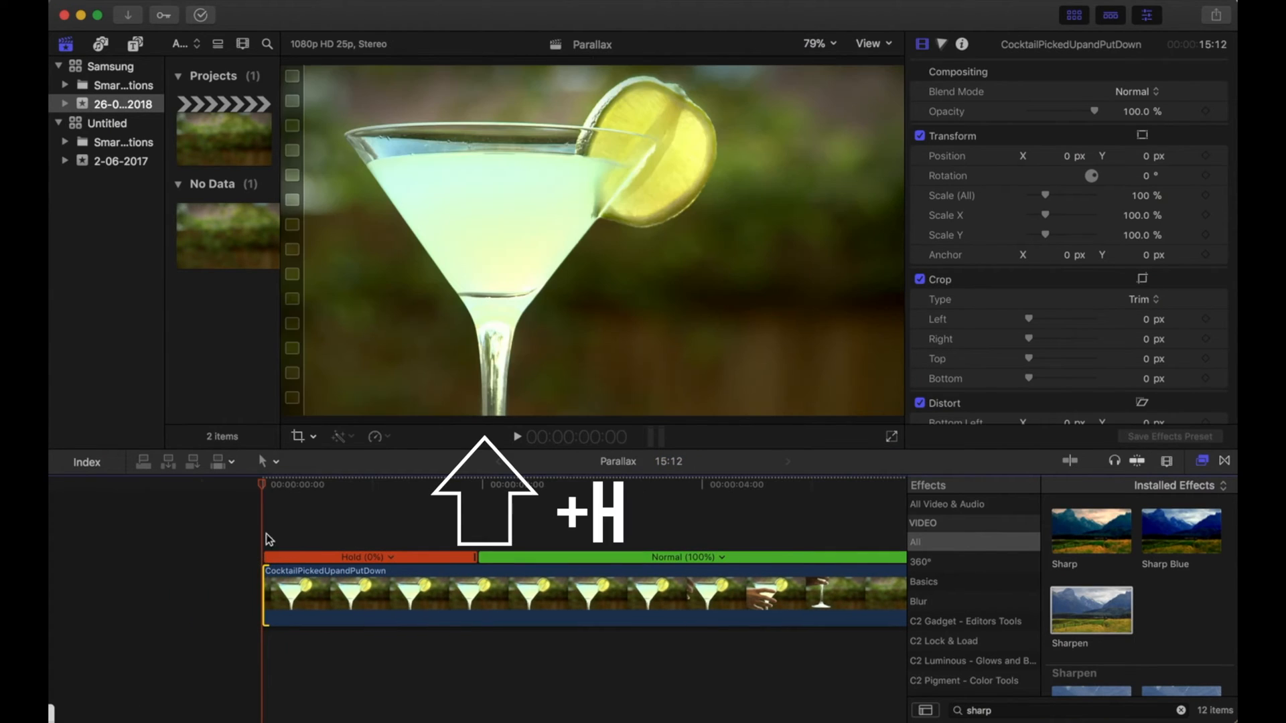
- Blade the martini clip with Cmd+B where the hold frame ends
key(cmd+b)
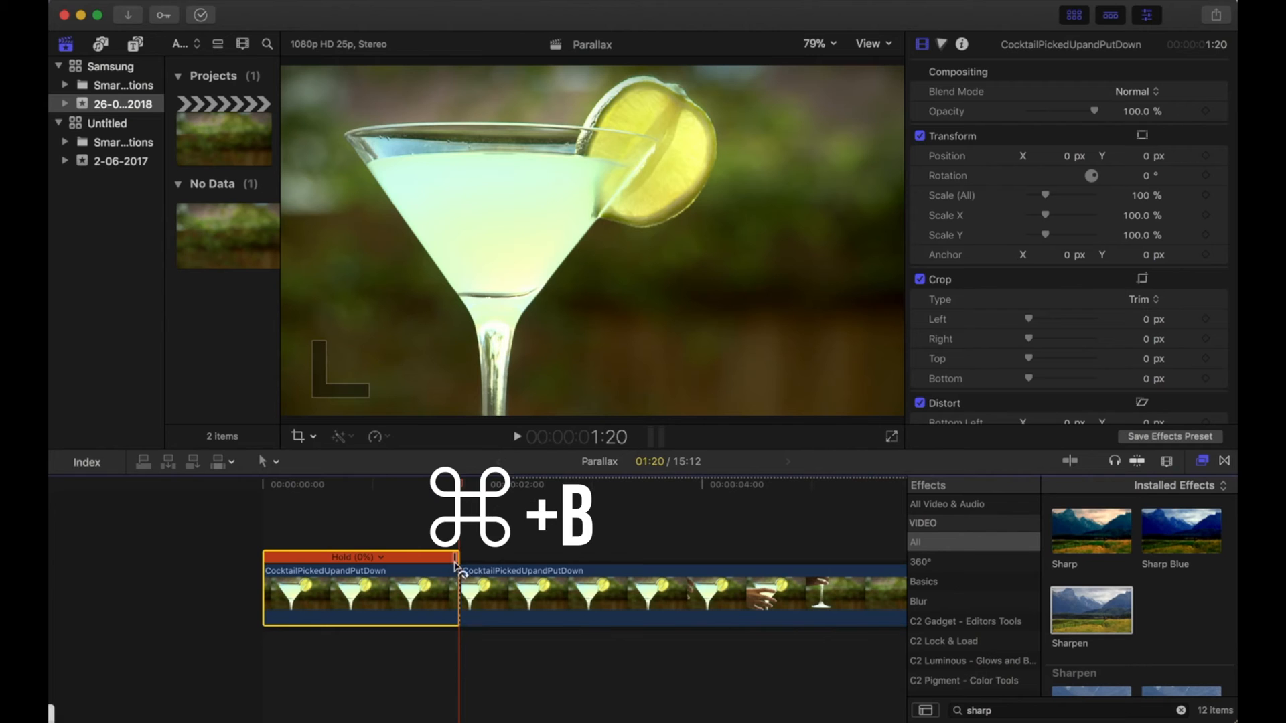
key(cmd+b)
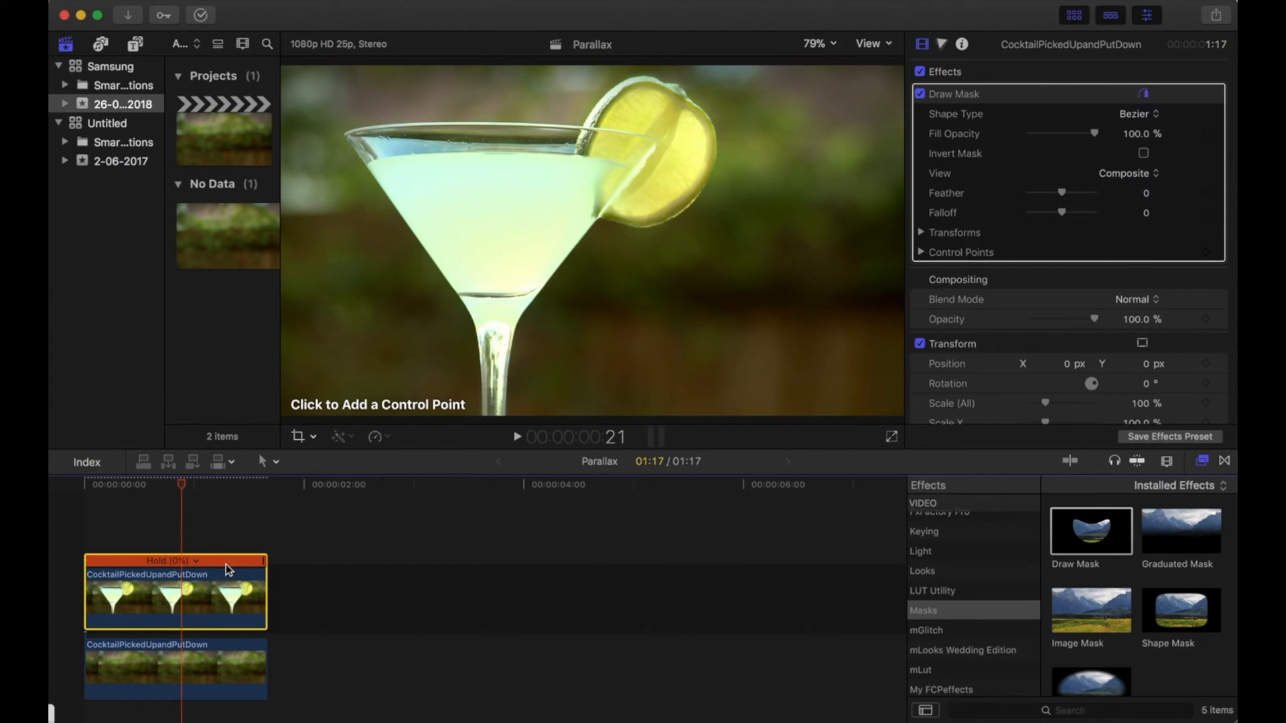
- Reduce viewer zoom to 50% and close the mask outline around the glass and lime
click(821, 43)
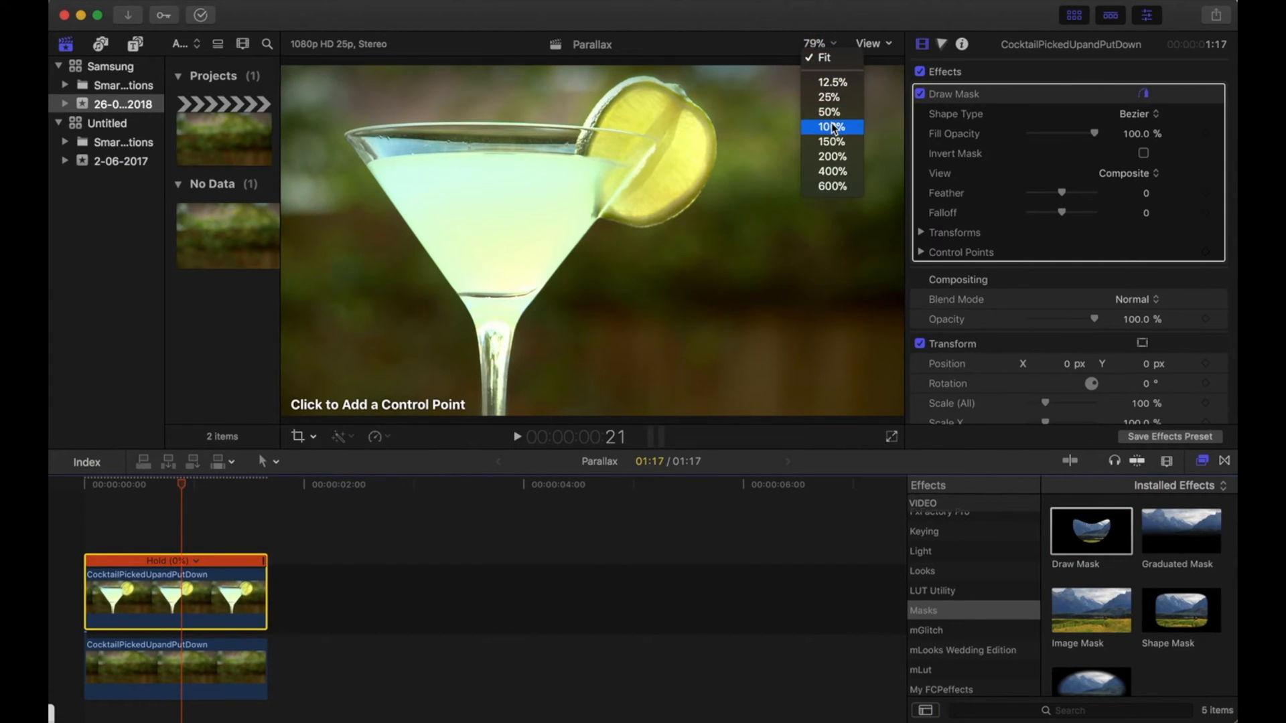
click(831, 126)
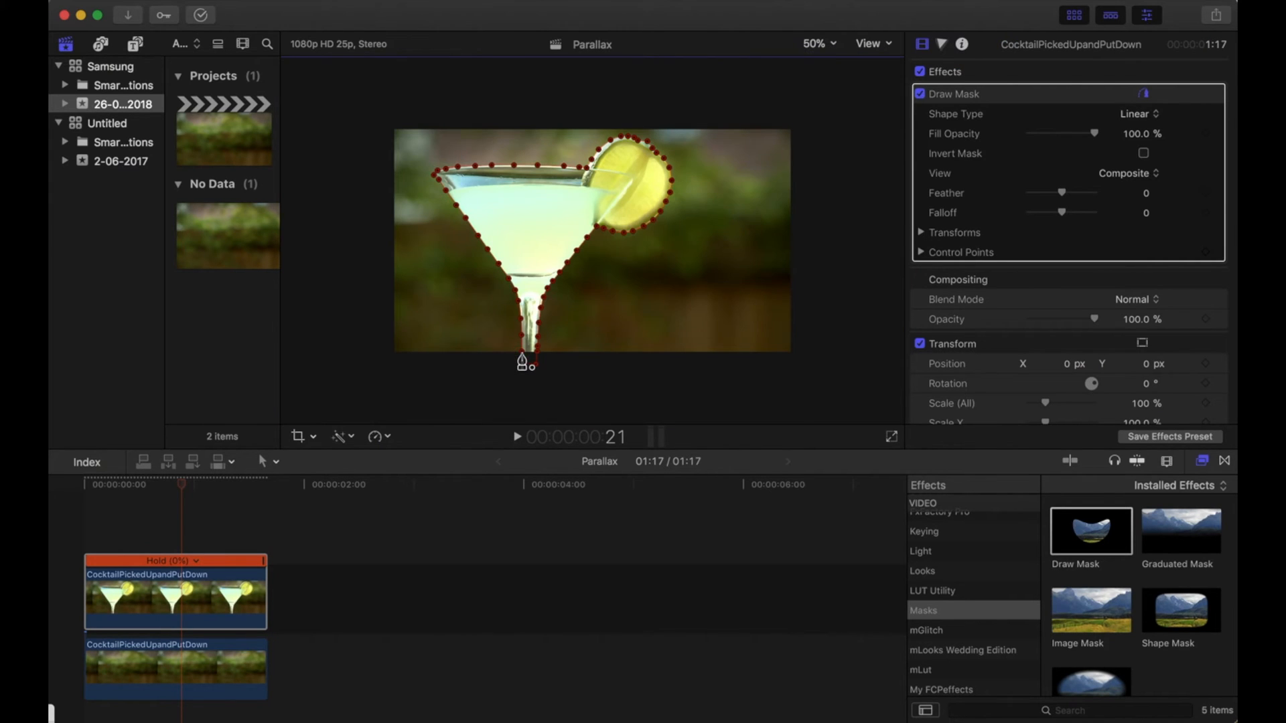
click(175, 668)
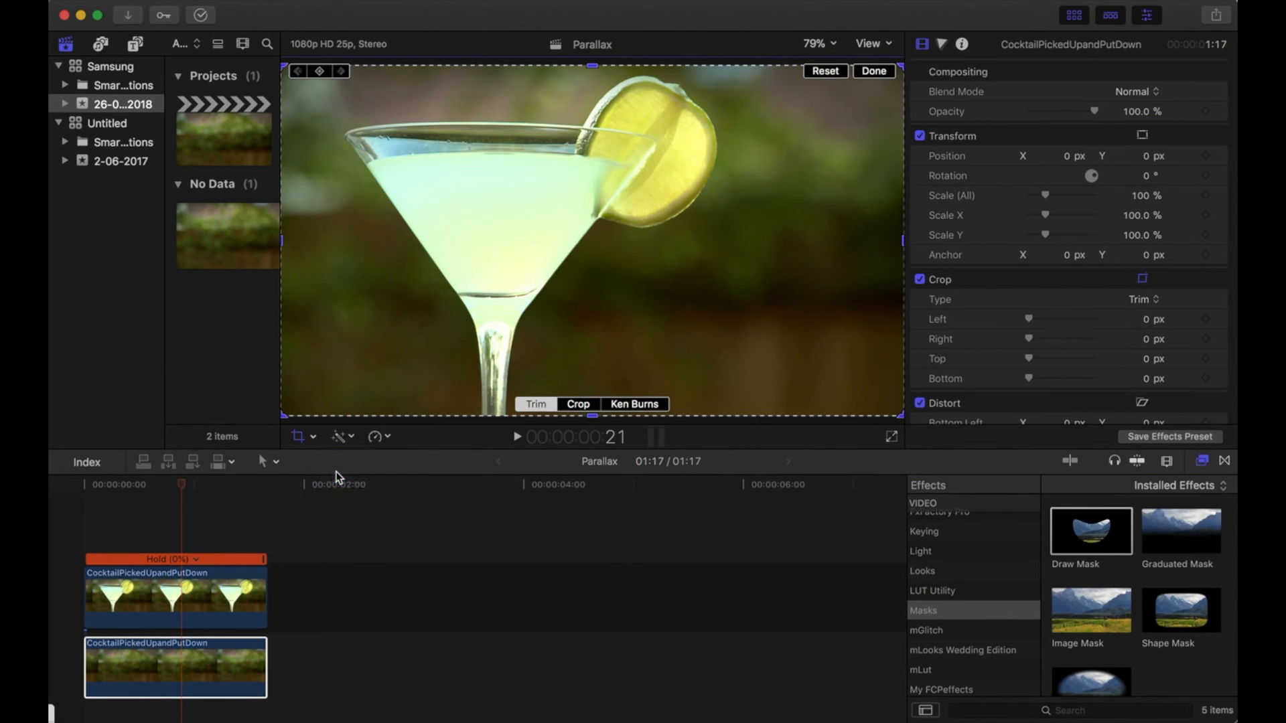
- Choose Ken Burns from the viewer's Crop options for the lower clip
click(634, 404)
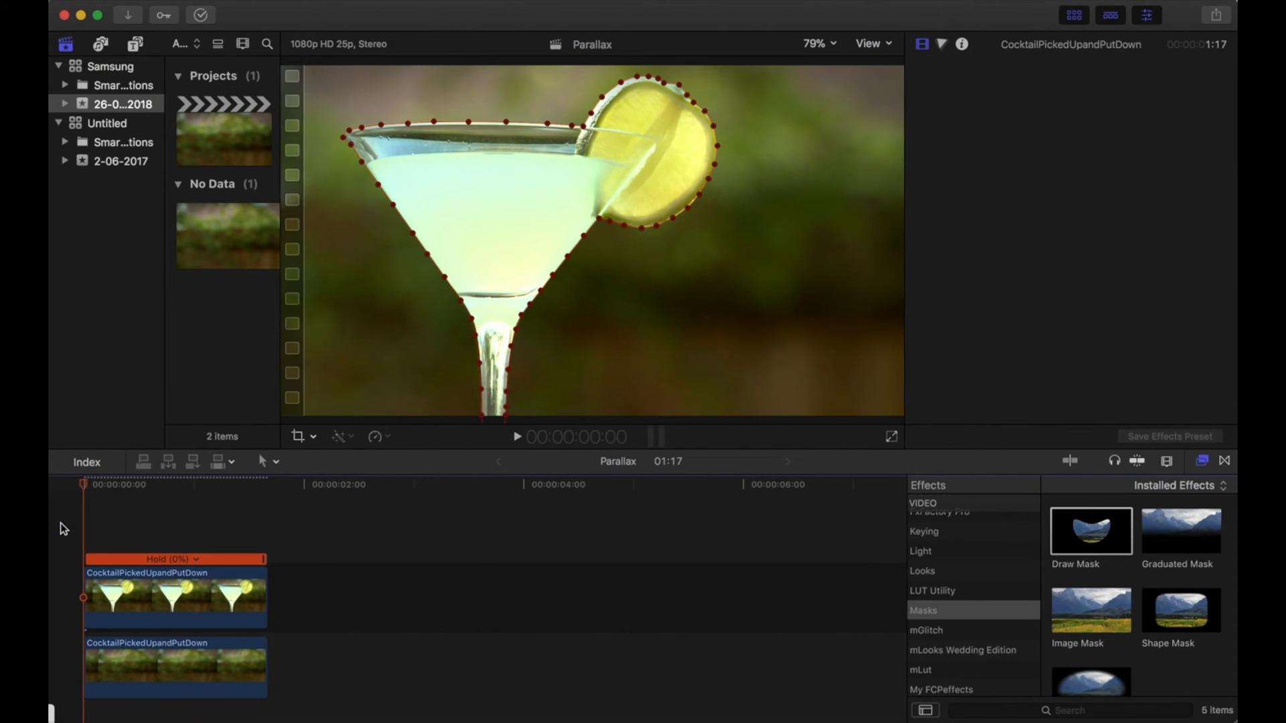
- Add a Scale (All) keyframe in Transform on the masked foreground clip
click(163, 598)
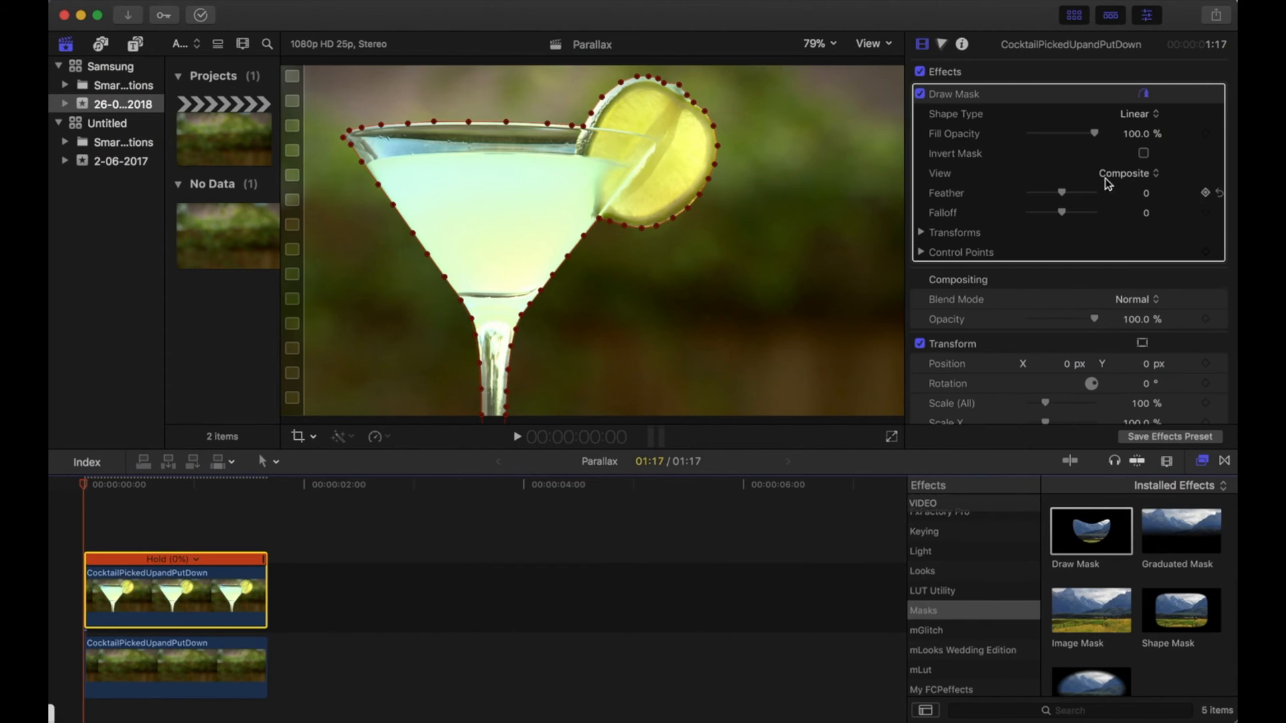
scroll(down, 3)
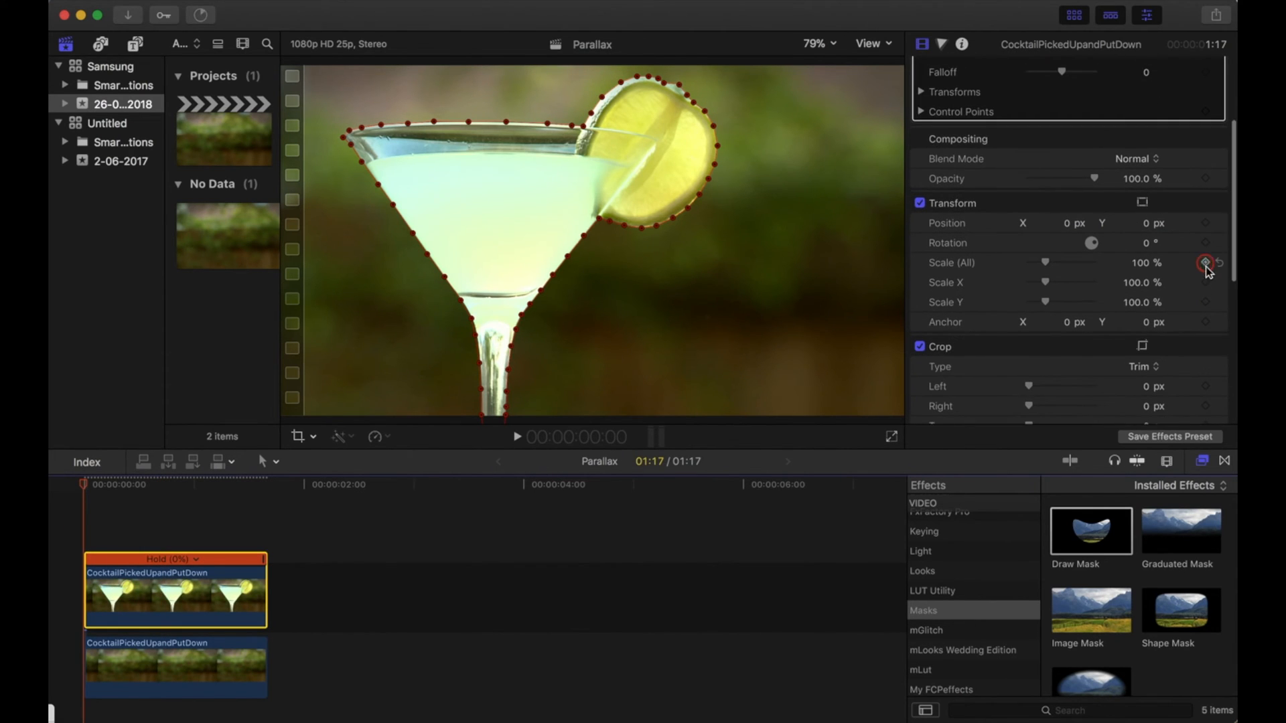
click(1206, 263)
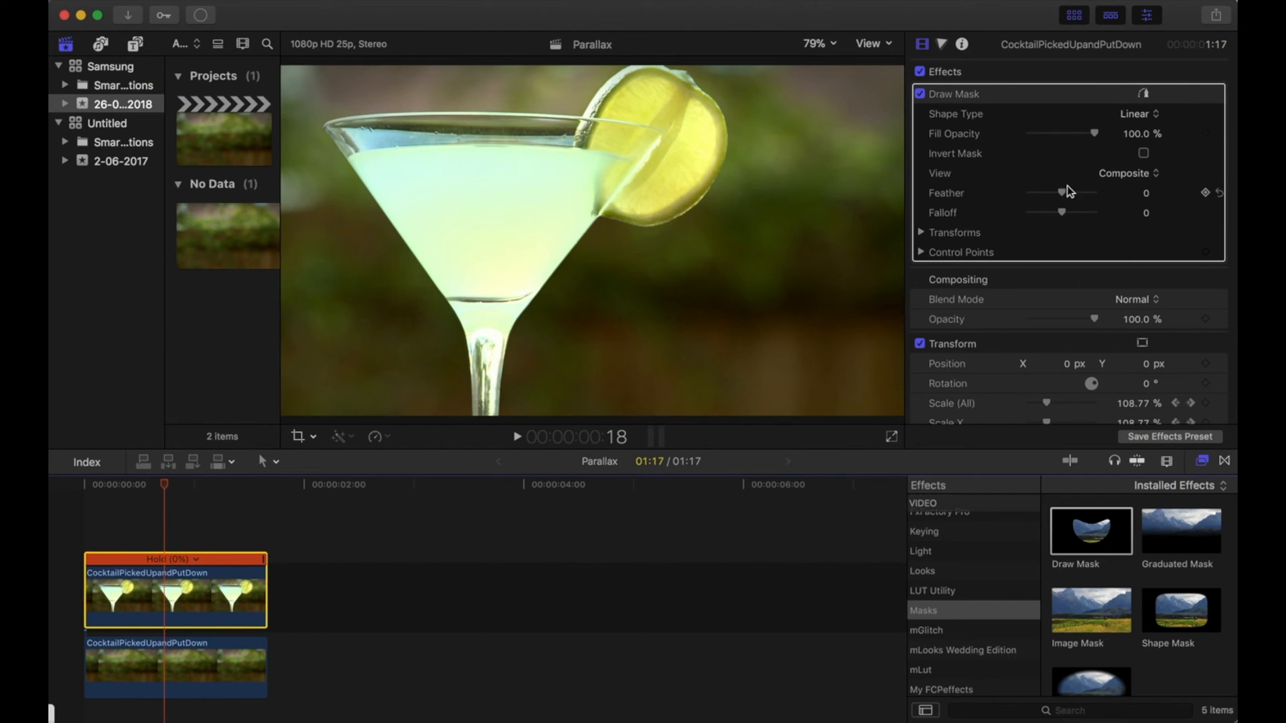
- Set the Draw Mask feather to 5 and search all effects for 'sha'
drag(1061, 193, 1066, 193)
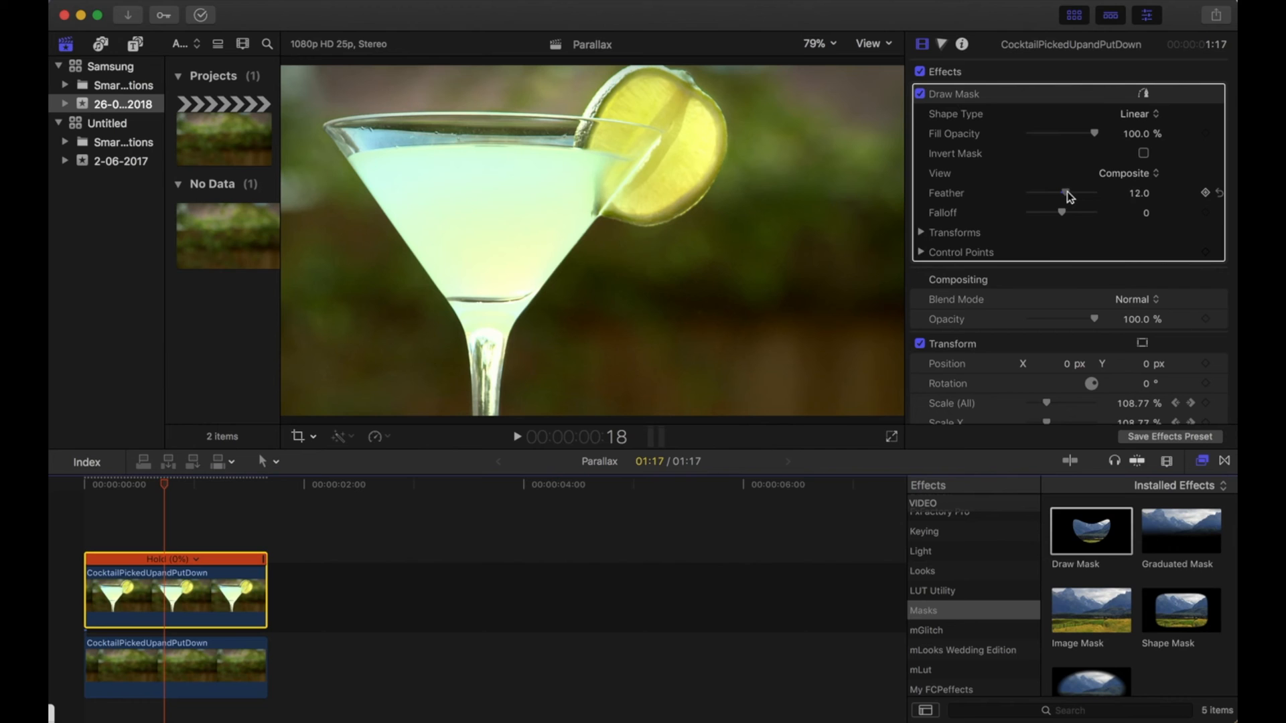
drag(1071, 192, 1063, 193)
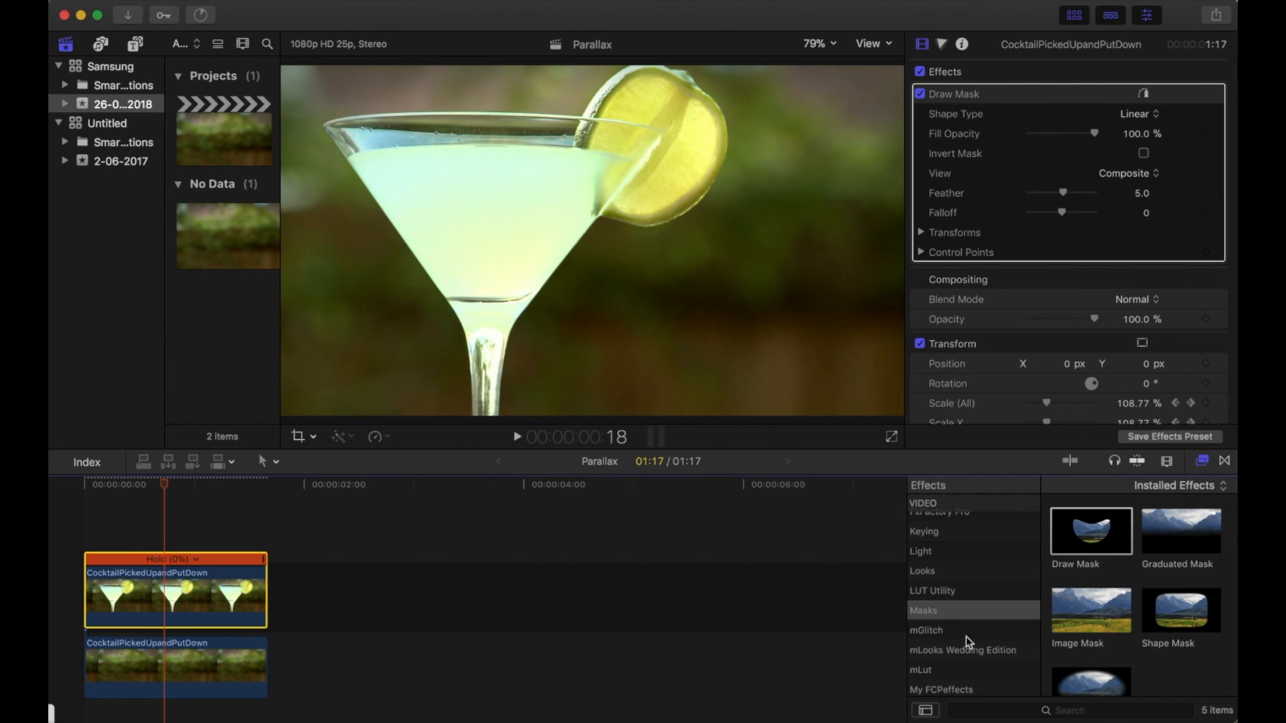
click(968, 542)
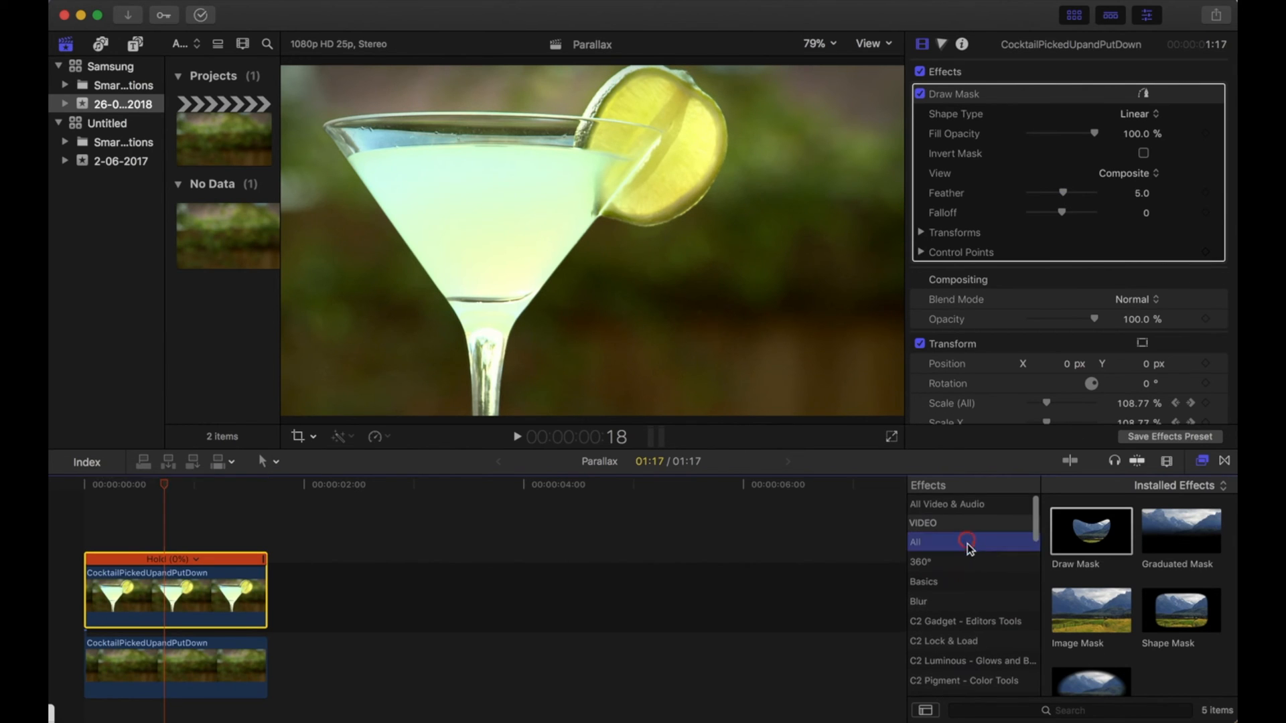
text(sha)
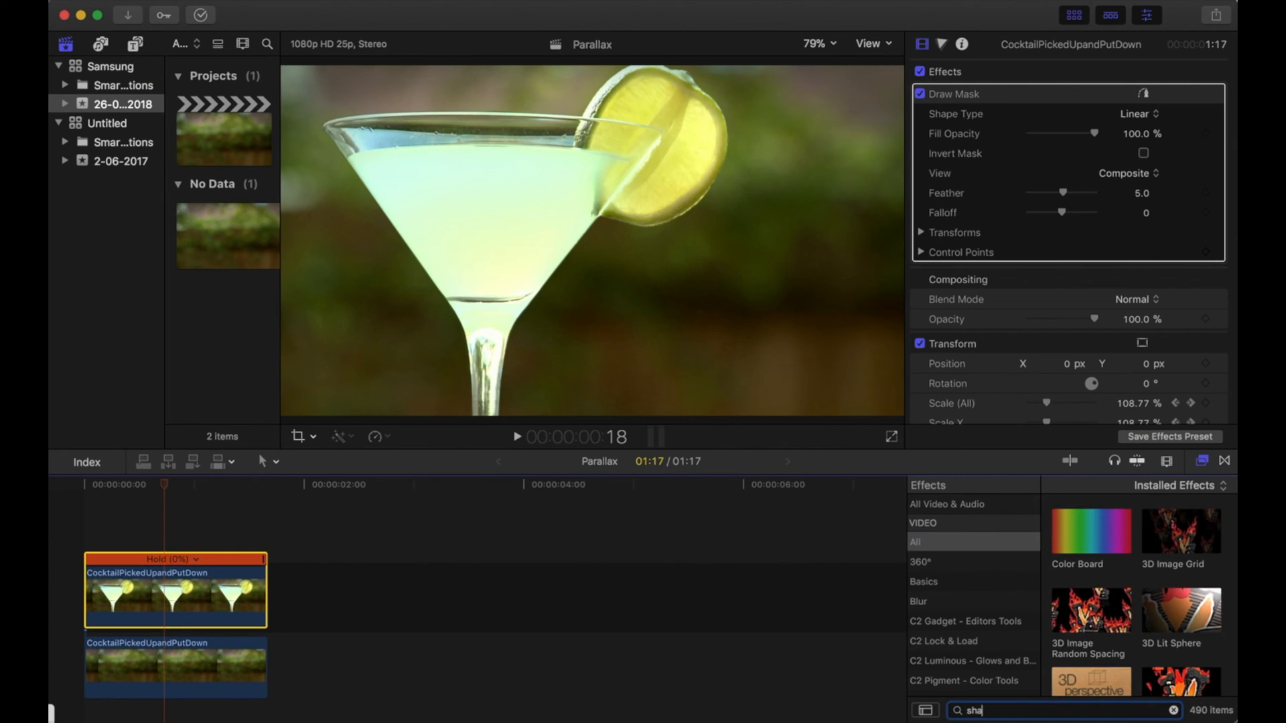